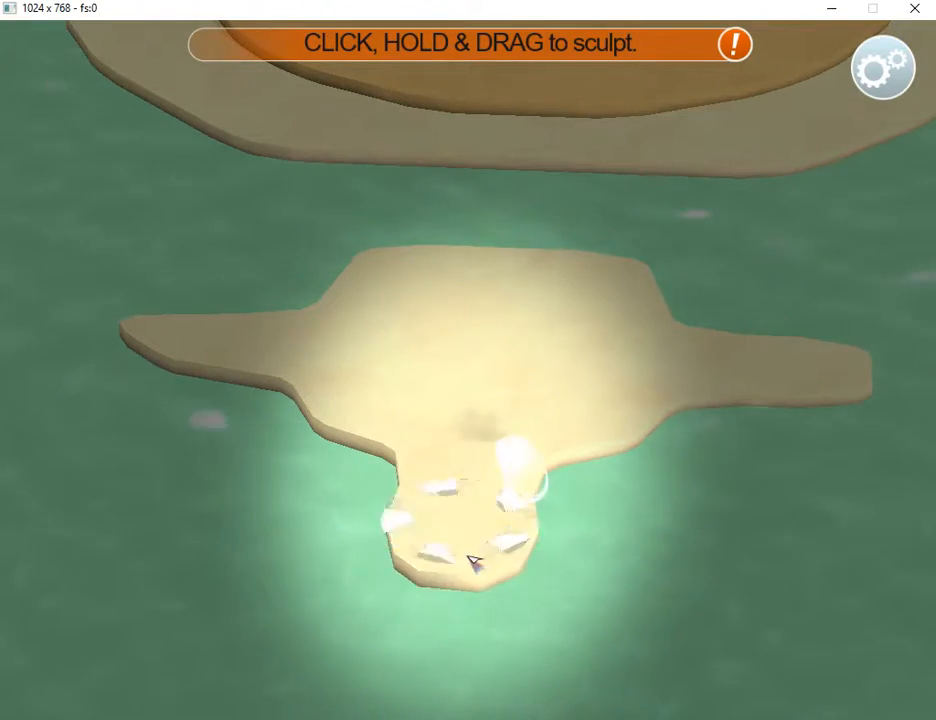
Pull land out along the island's bottom and left side toward the circle's edge.
{"action": "left_click_drag", "start_coordinate": [476, 560], "coordinate": [536, 270]}
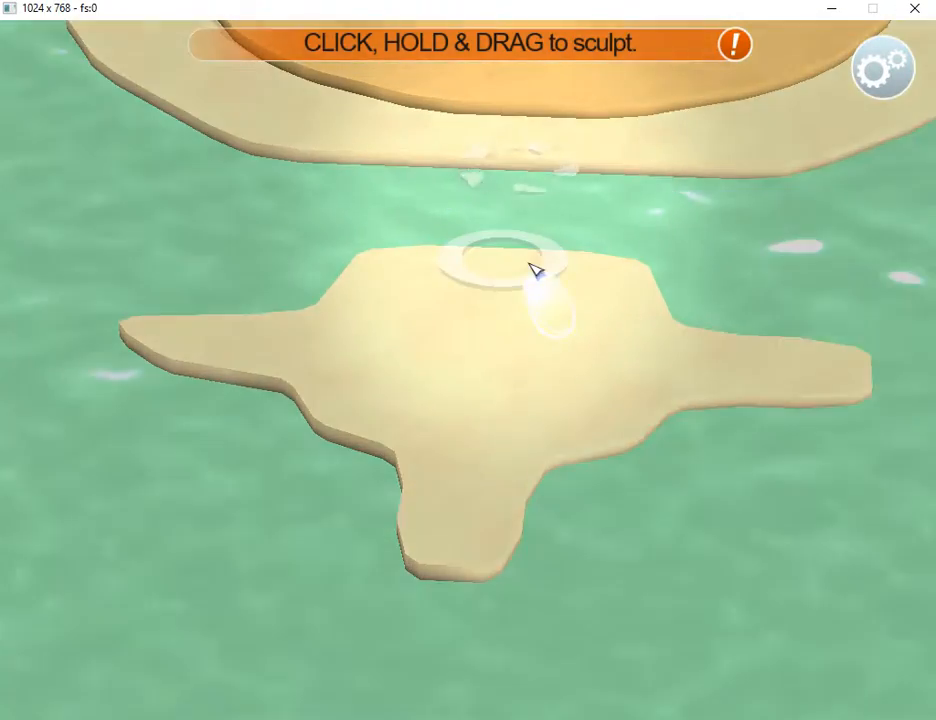
{"action": "left_click_drag", "start_coordinate": [530, 270], "coordinate": [316, 540]}
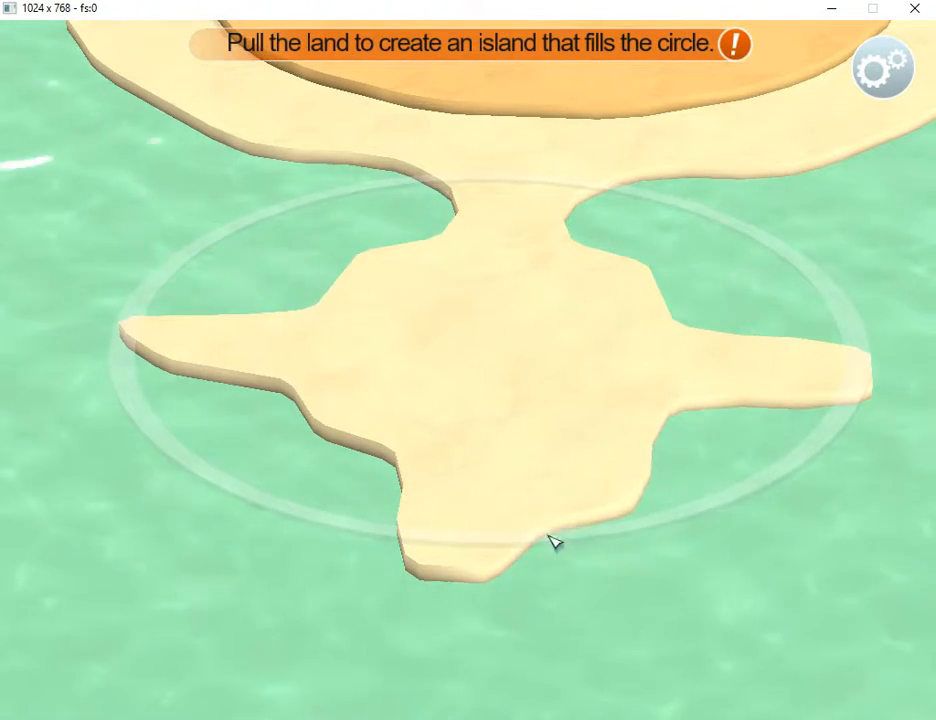
{"action": "left_click_drag", "start_coordinate": [552, 540], "coordinate": [680, 558]}
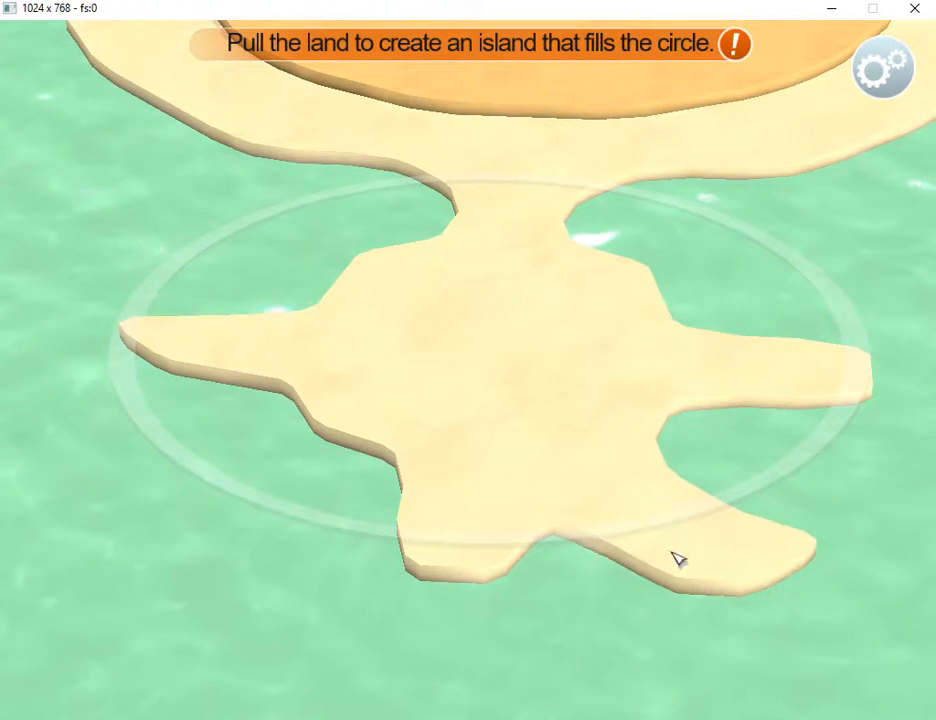
{"action": "left_click_drag", "start_coordinate": [680, 558], "coordinate": [290, 544]}
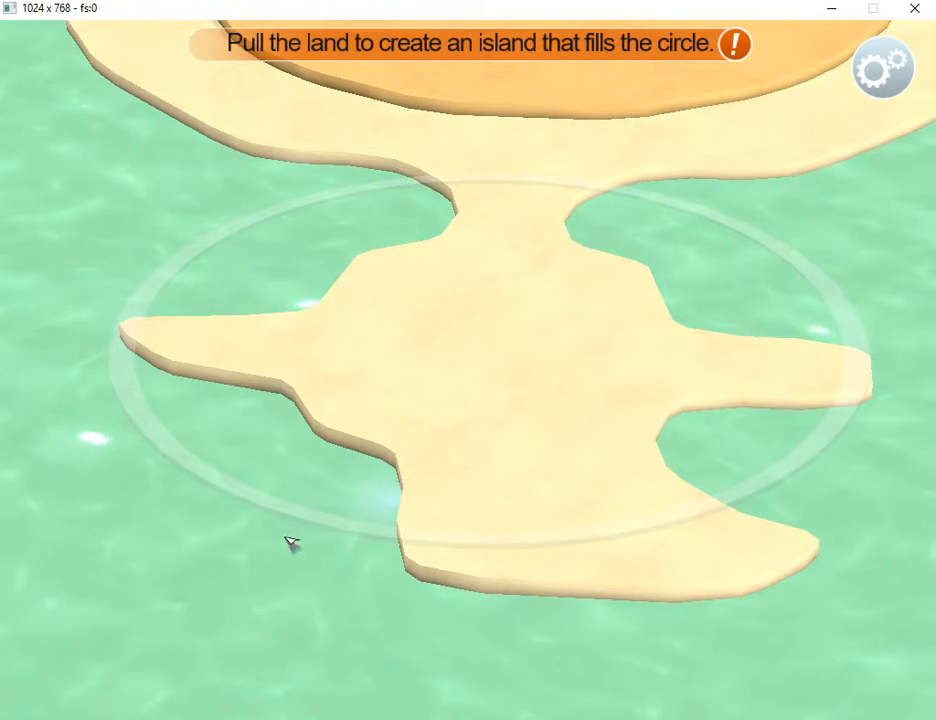
{"action": "left_click_drag", "start_coordinate": [290, 544], "coordinate": [290, 450]}
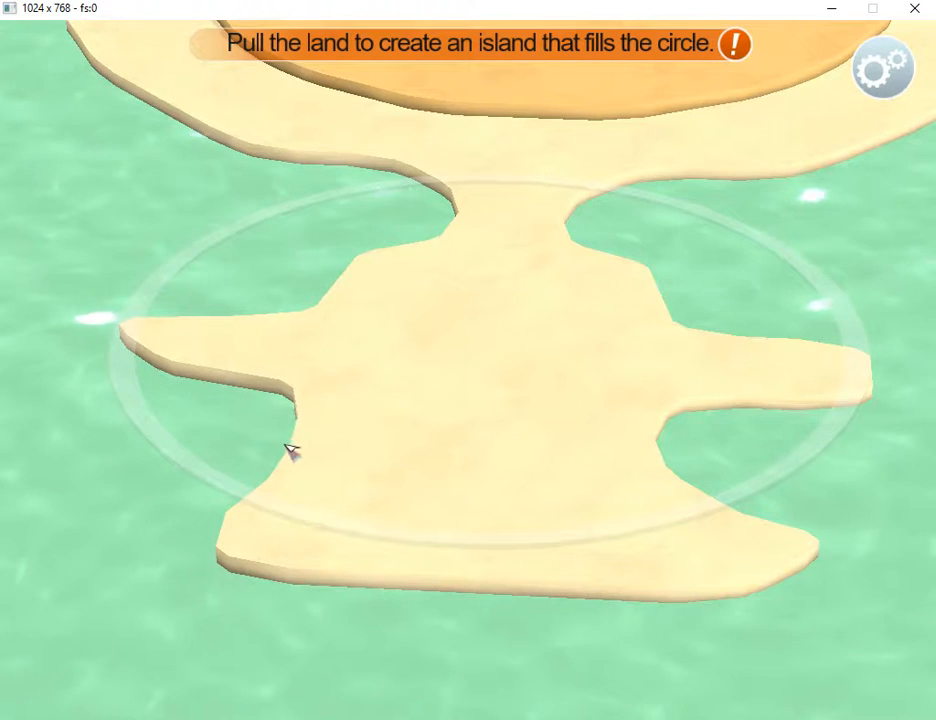
{"action": "left_click_drag", "start_coordinate": [290, 450], "coordinate": [156, 390]}
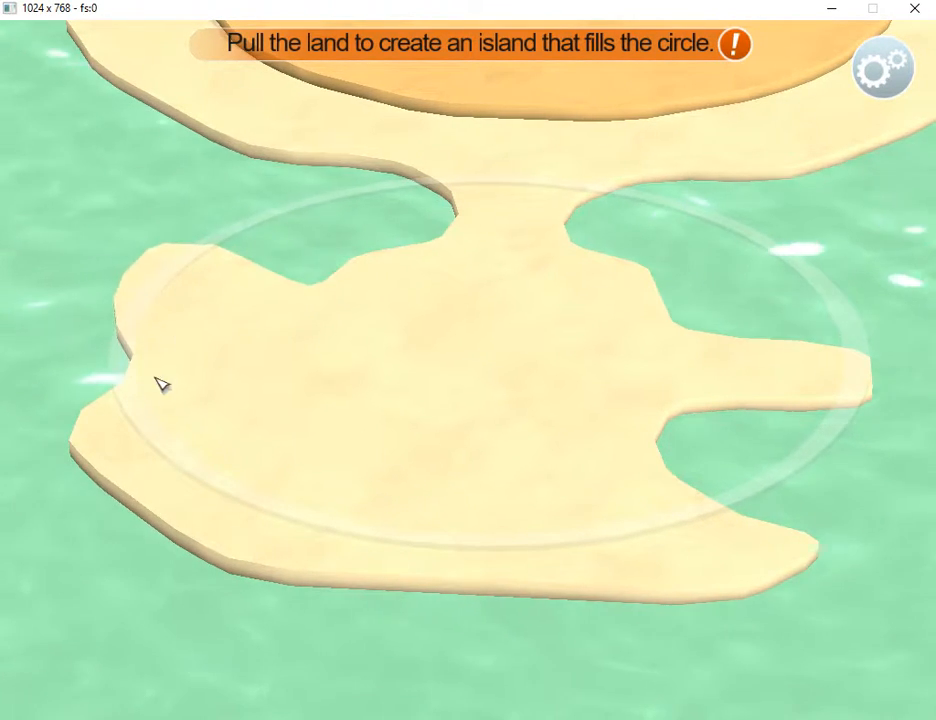
Fill the remaining gaps on the circle's left, upper right and right edges with land.
{"action": "left_click_drag", "start_coordinate": [162, 384], "coordinate": [284, 222]}
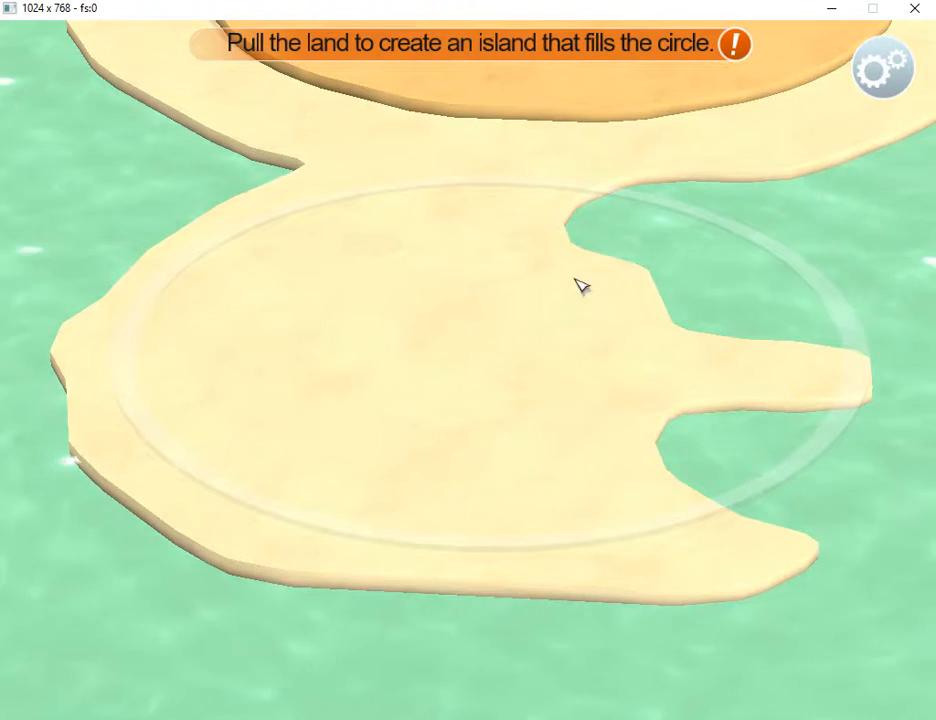
{"action": "left_click_drag", "start_coordinate": [580, 290], "coordinate": [740, 296]}
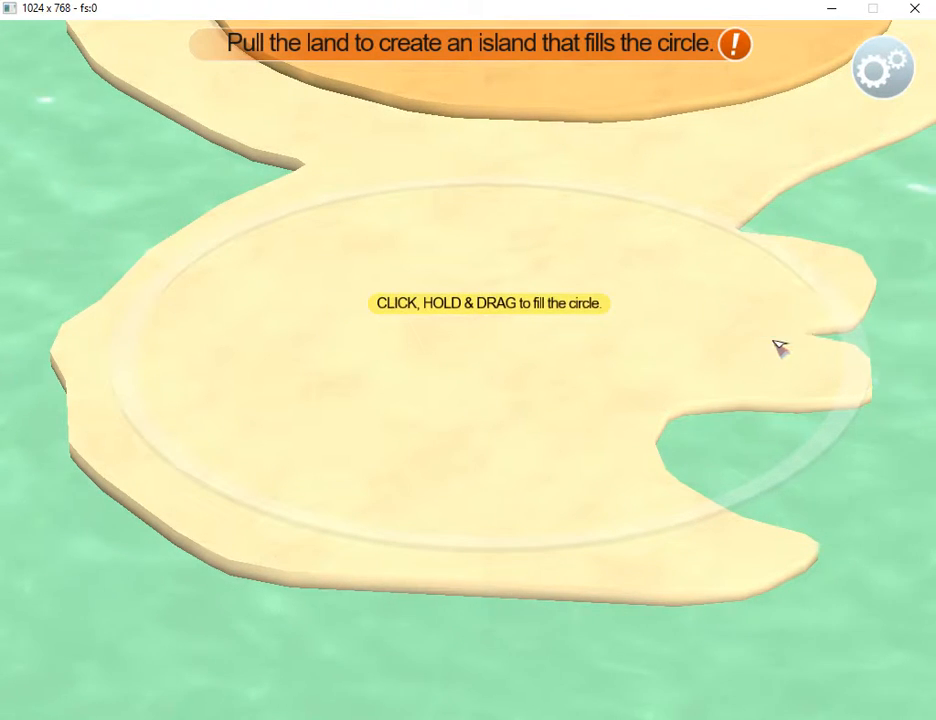
{"action": "left_click_drag", "start_coordinate": [780, 348], "coordinate": [632, 470]}
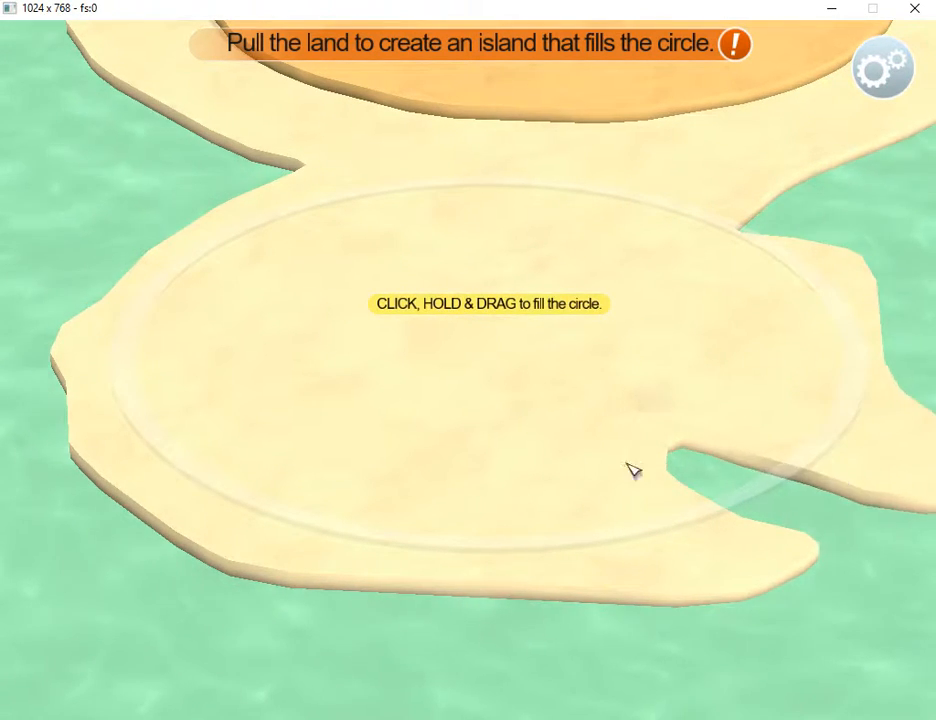
{"action": "left_click_drag", "start_coordinate": [630, 470], "coordinate": [700, 496]}
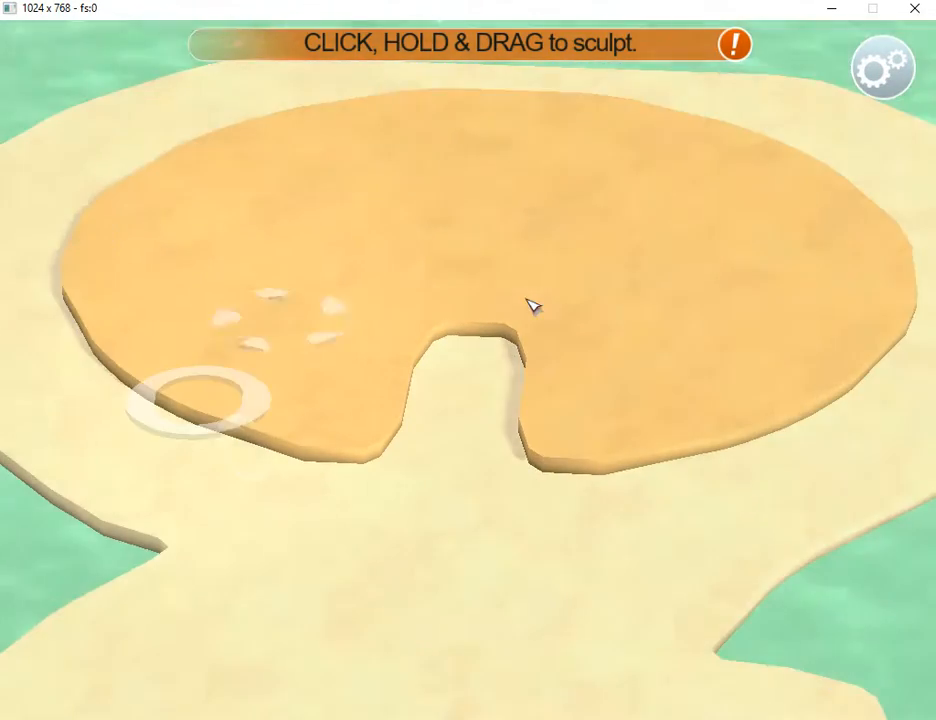
Push the raised orange plateau down across the left, centre and right of the second circle.
{"action": "left_click_drag", "start_coordinate": [532, 308], "coordinate": [208, 396]}
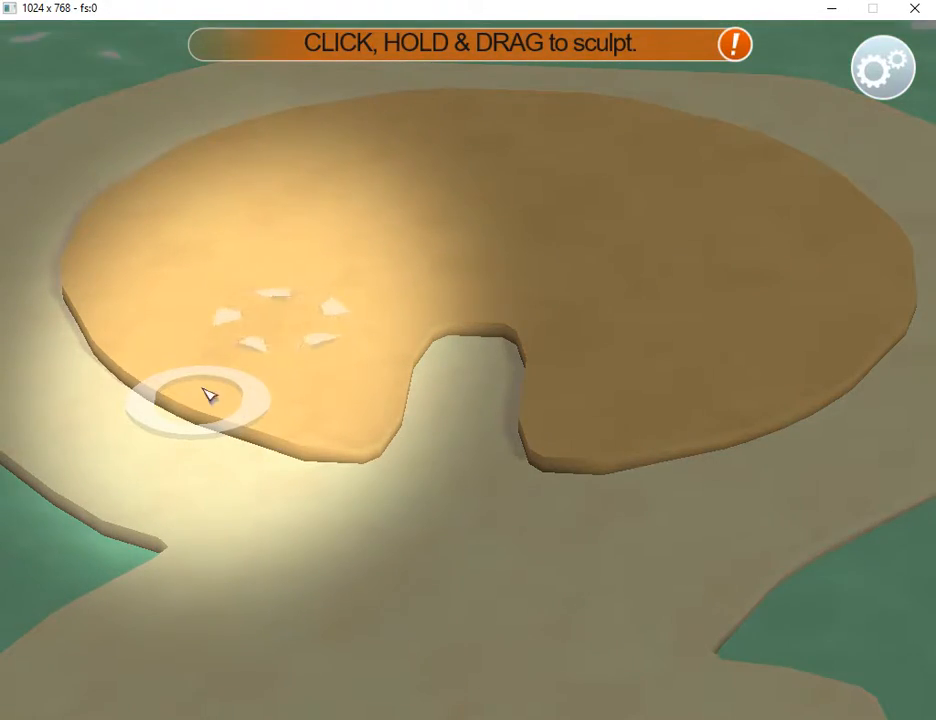
{"action": "left_click_drag", "start_coordinate": [210, 396], "coordinate": [104, 304]}
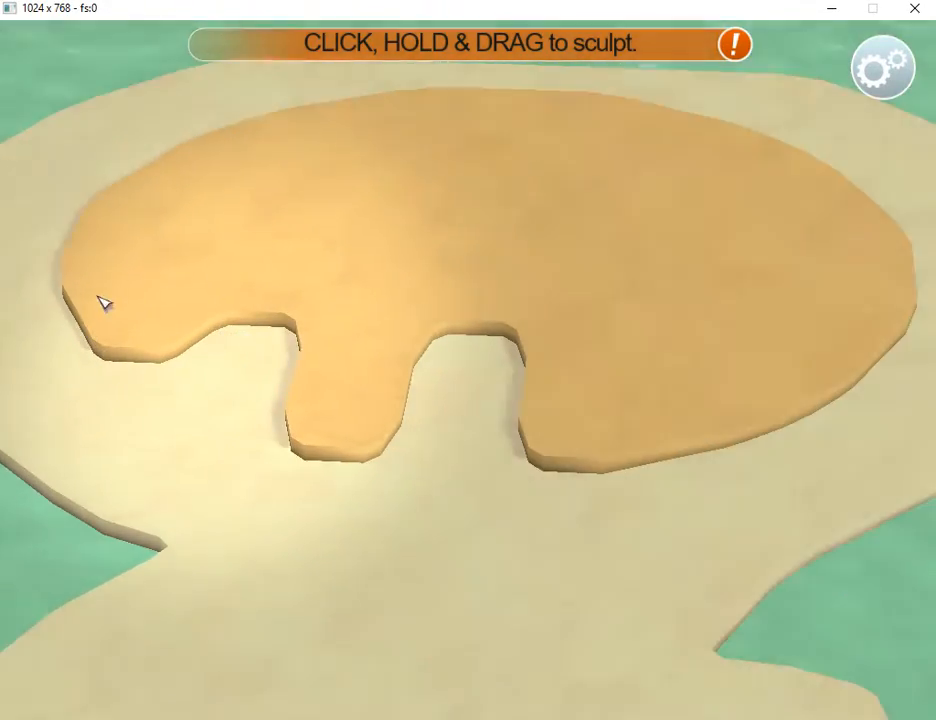
{"action": "left_click_drag", "start_coordinate": [104, 304], "coordinate": [680, 284]}
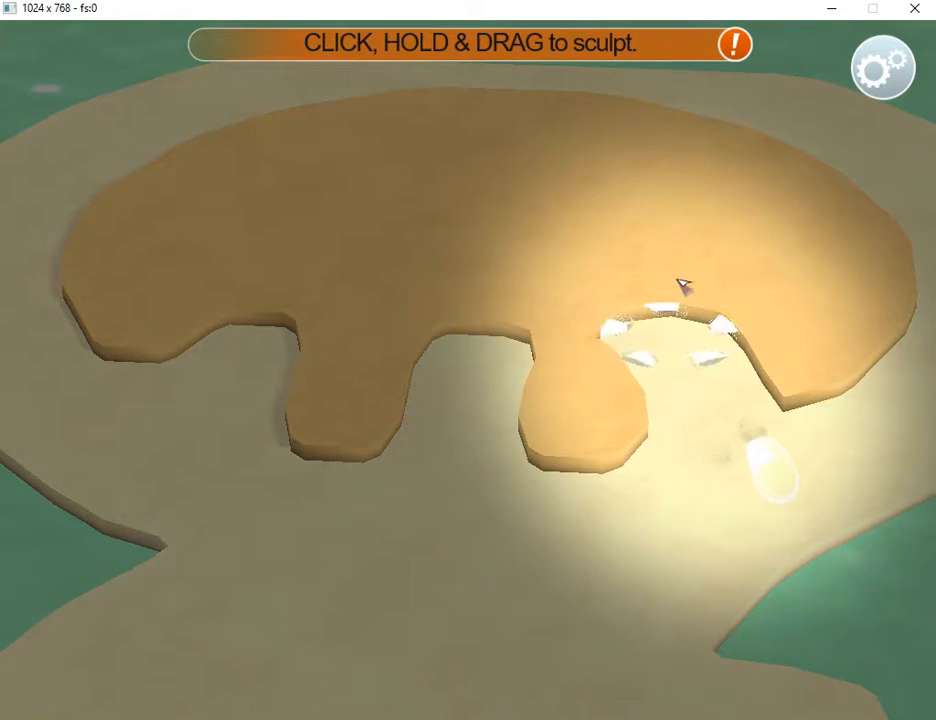
{"action": "left_click_drag", "start_coordinate": [680, 284], "coordinate": [830, 298]}
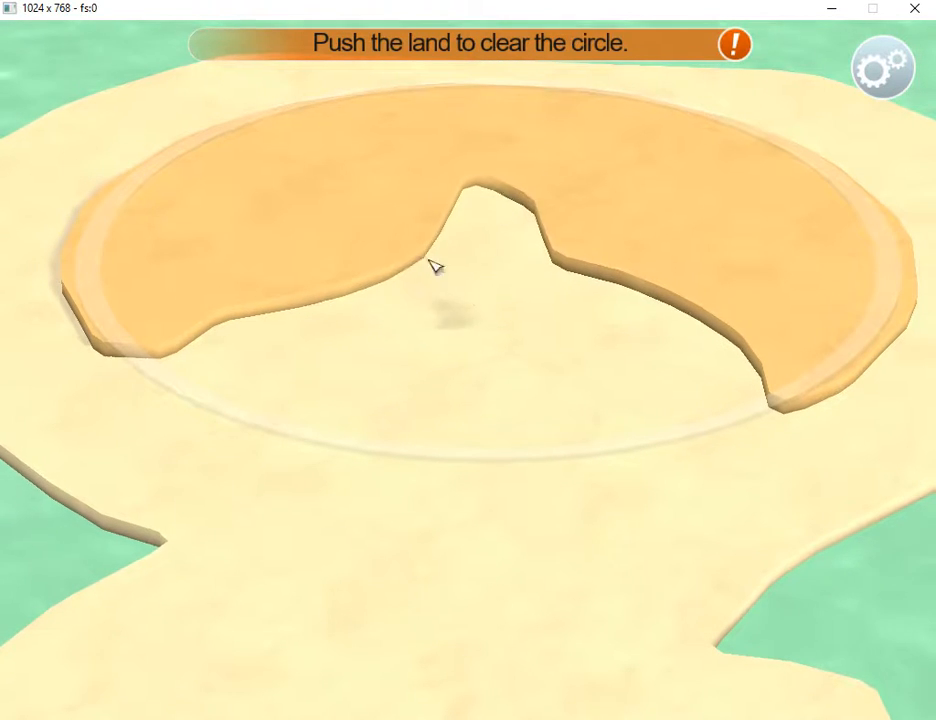
{"action": "left_click_drag", "start_coordinate": [436, 264], "coordinate": [184, 308]}
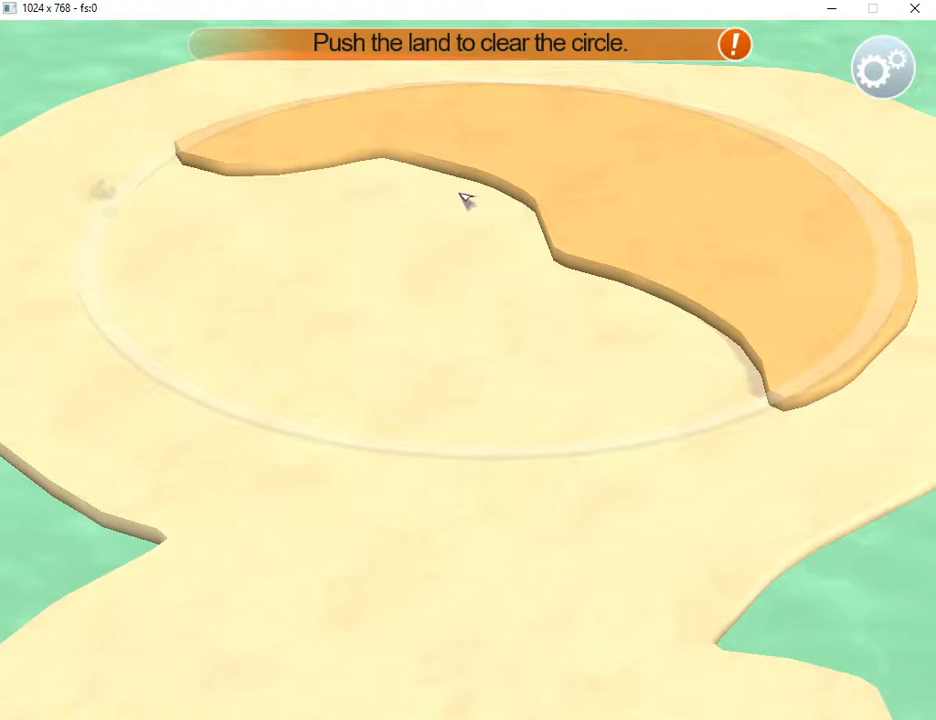
{"action": "left_click_drag", "start_coordinate": [464, 200], "coordinate": [310, 130]}
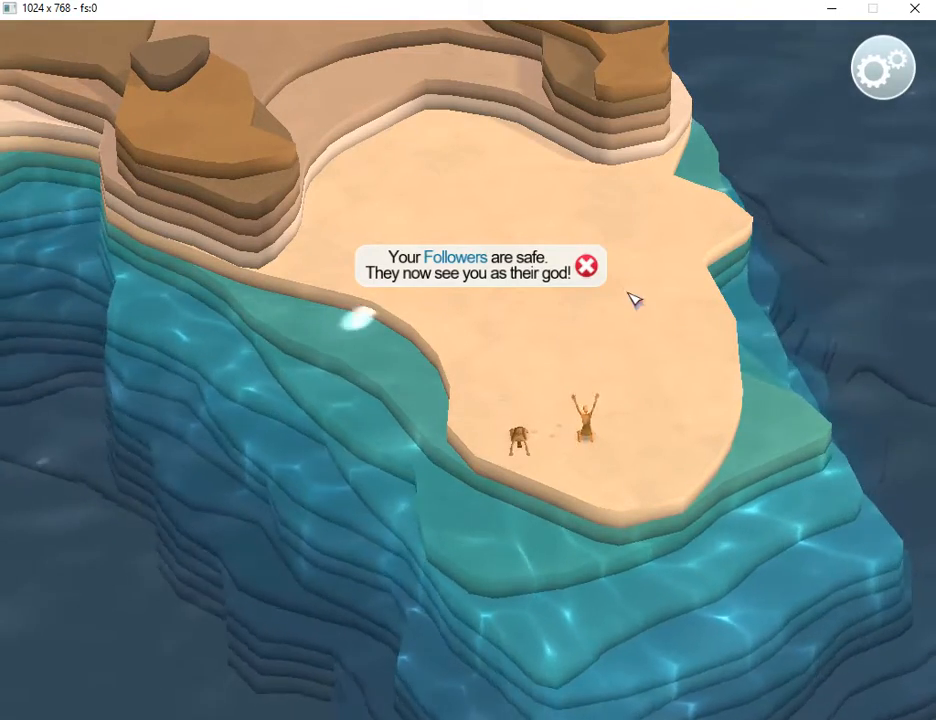
{"action": "mouse_move", "coordinate": [616, 330]}
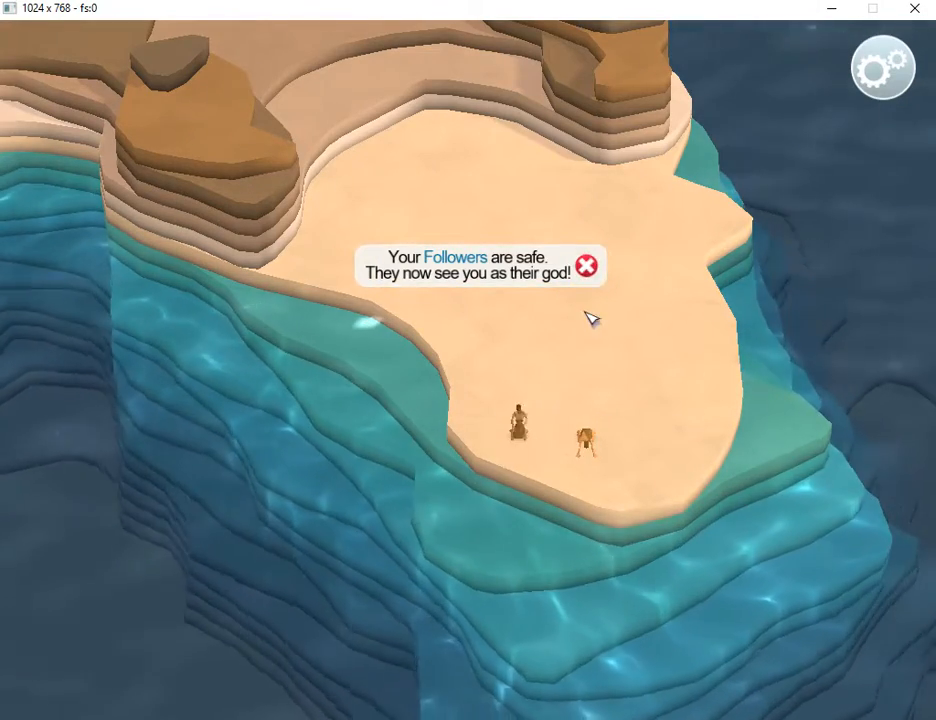
Close the 'Your Followers are safe' popup via its red X.
{"action": "left_click", "coordinate": [584, 266]}
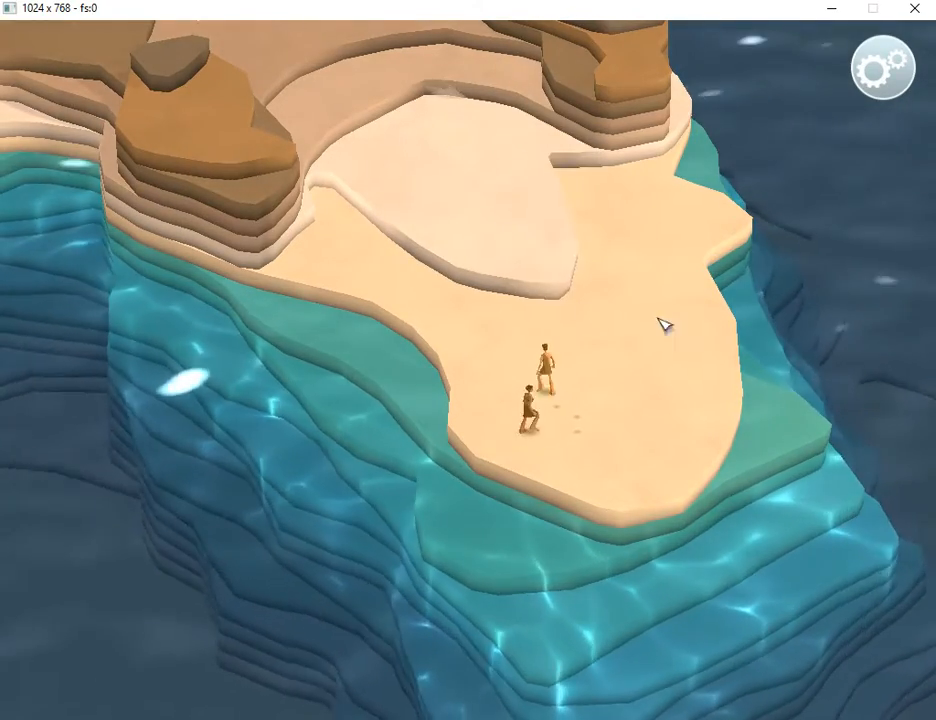
{"action": "left_click", "coordinate": [882, 68]}
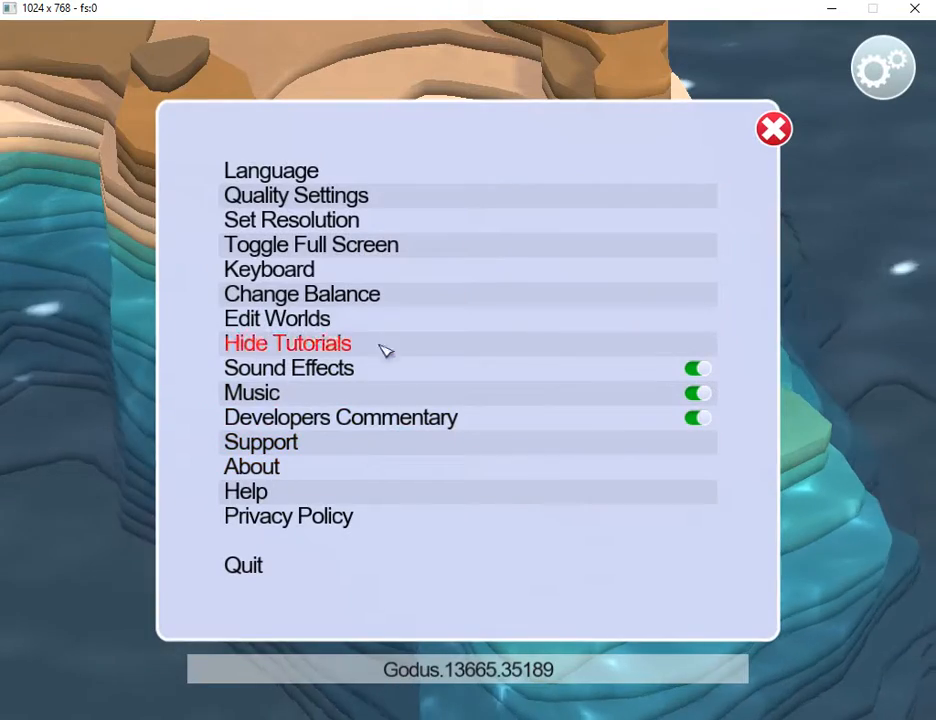
{"action": "mouse_move", "coordinate": [830, 160]}
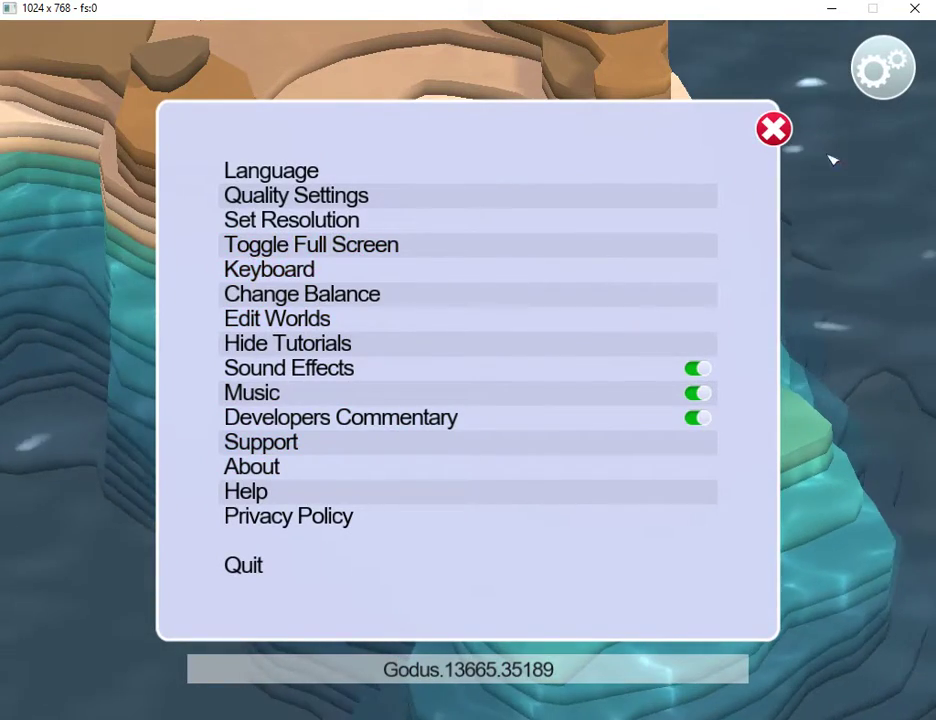
{"action": "left_click", "coordinate": [774, 128]}
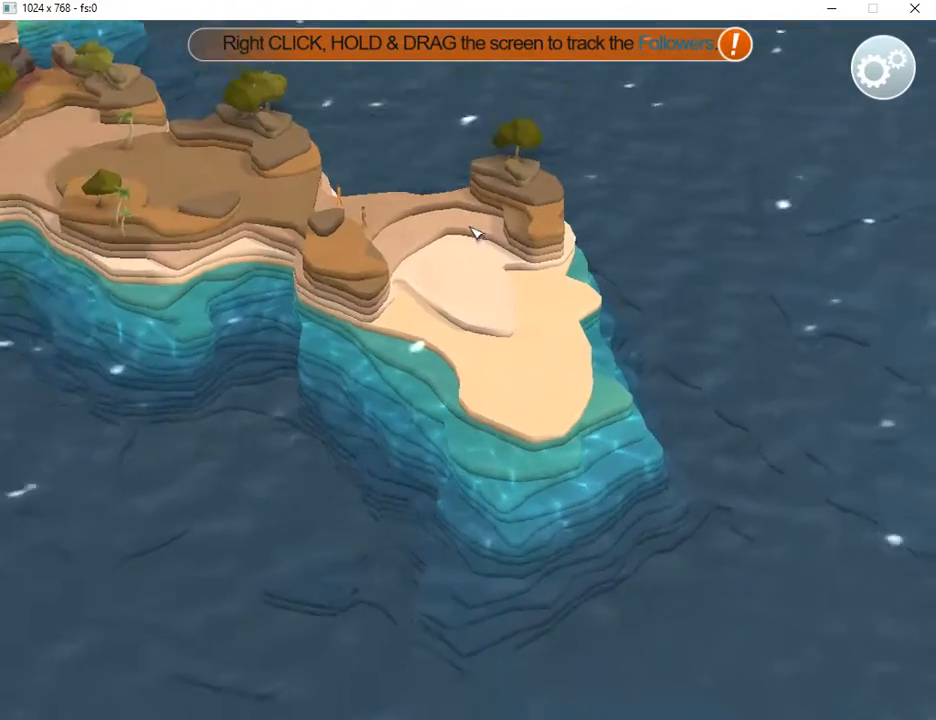
Pan to follow the followers and close the 'land is too small' message.
{"action": "left_click_drag", "start_coordinate": [476, 232], "coordinate": [560, 380]}
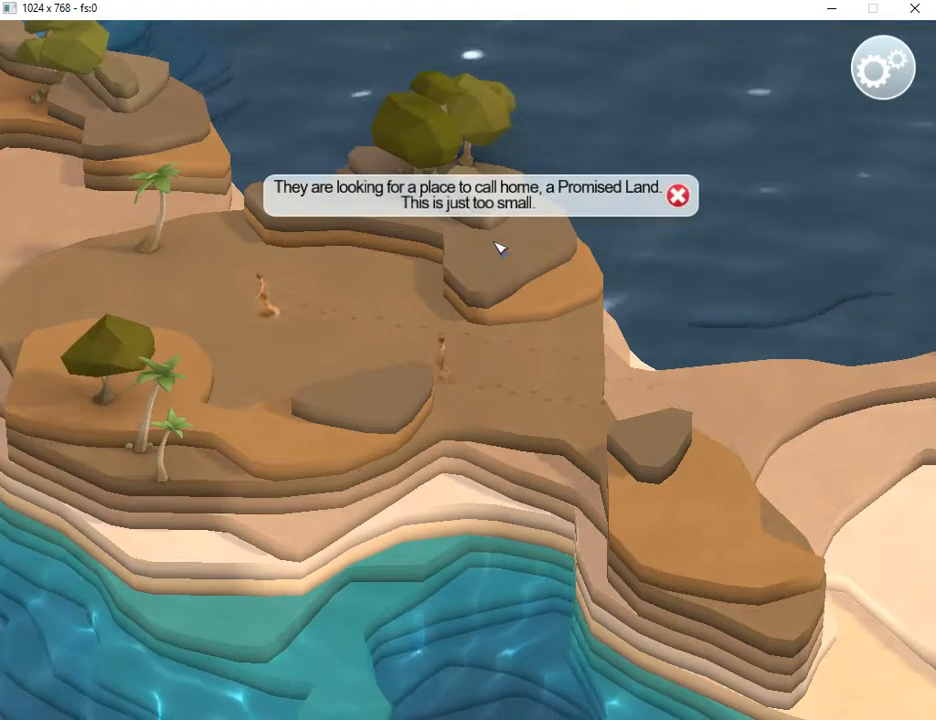
{"action": "mouse_move", "coordinate": [724, 188]}
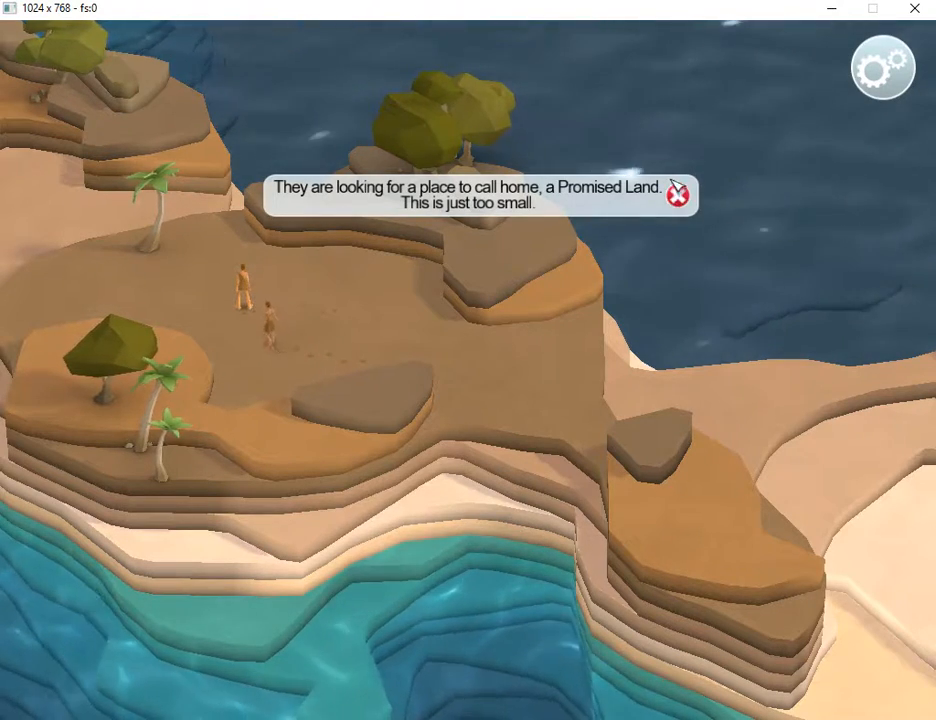
{"action": "left_click", "coordinate": [676, 196]}
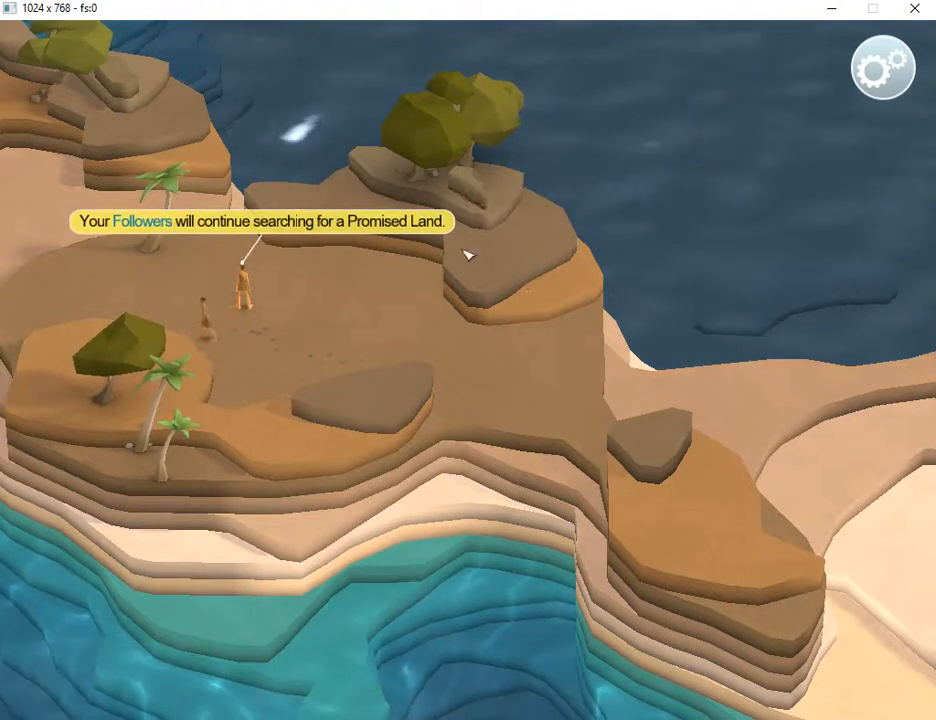